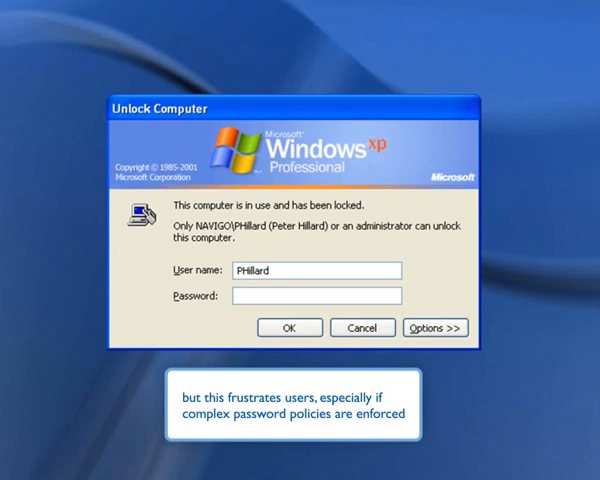
Enter a password, dismiss the 'Computer Locked' incorrect-password error, and retype the password
text(password)
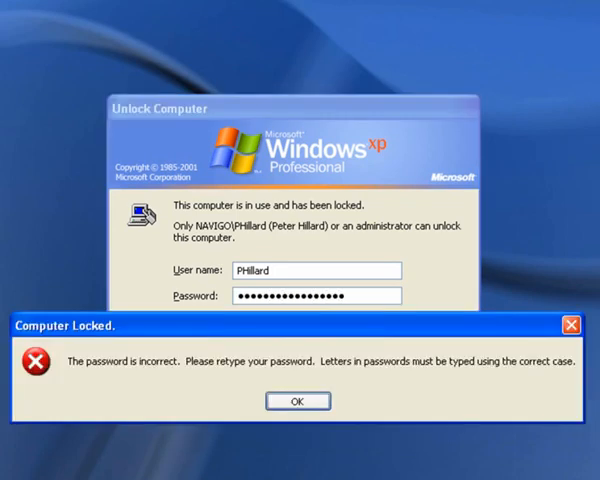
click(296, 400)
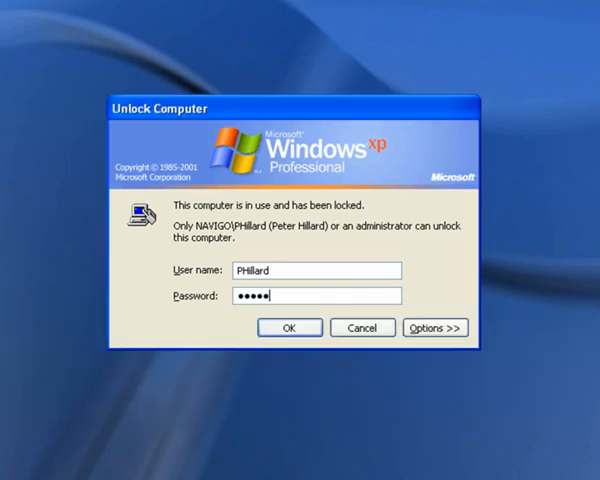
text(••••)
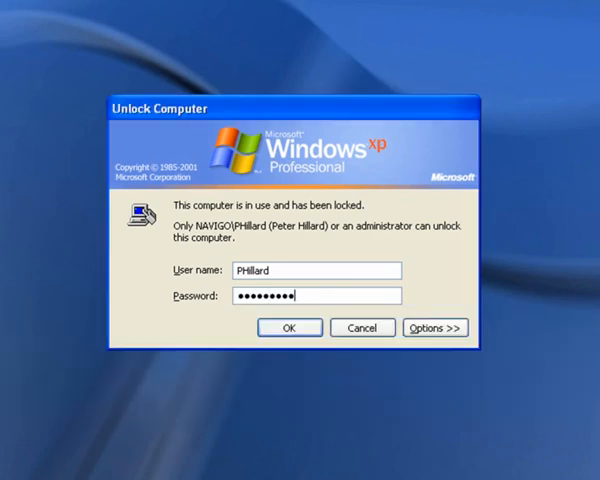